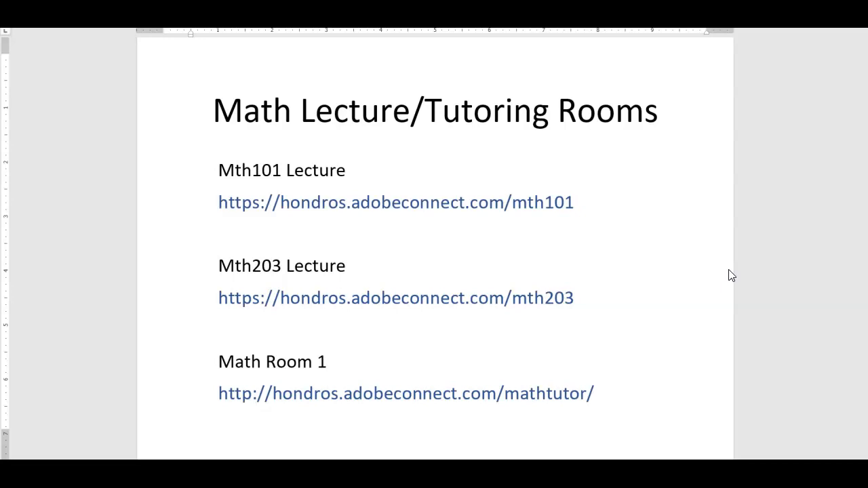
mouse_move(502, 206)
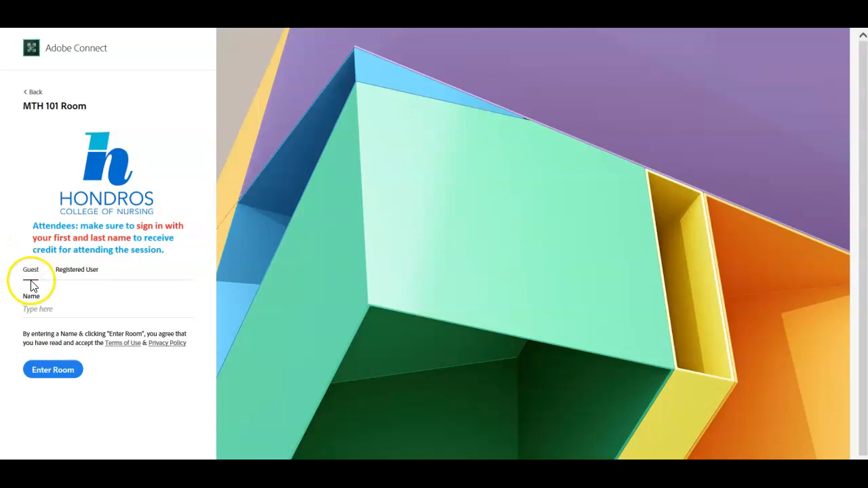
Step: Join the MTH 101 room through the Guest option as First Last
left_click(76, 269)
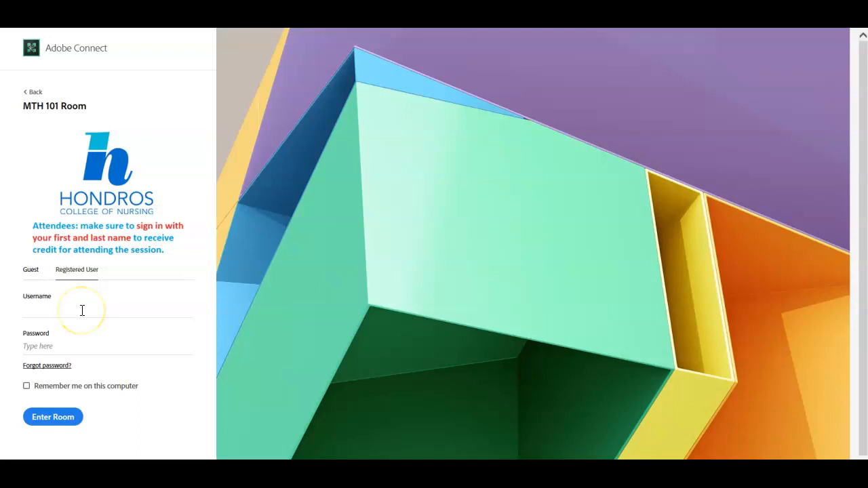
left_click(31, 269)
type("First")
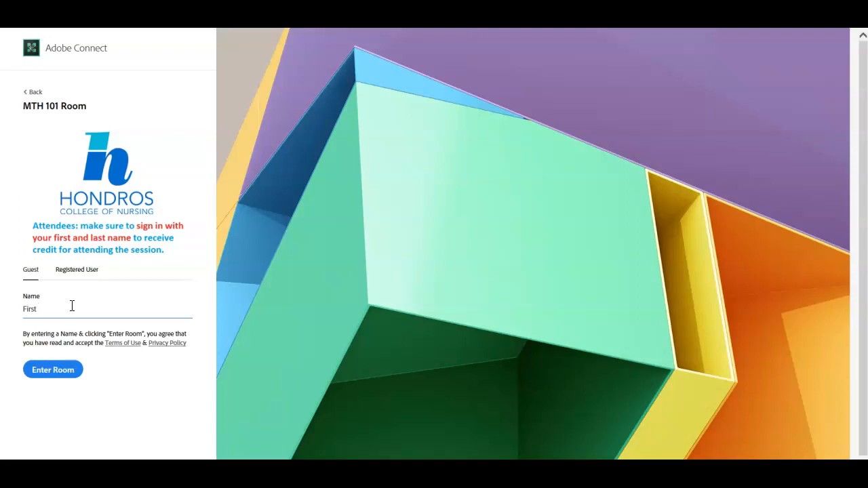
left_click(52, 368)
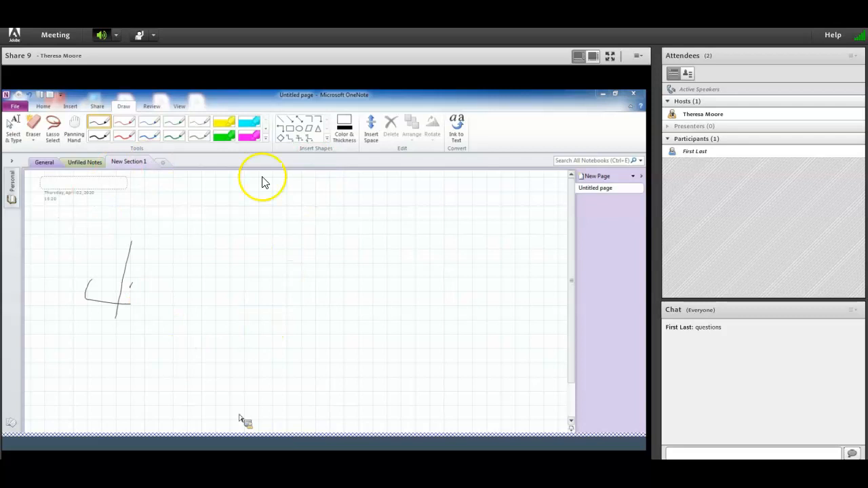
mouse_move(189, 242)
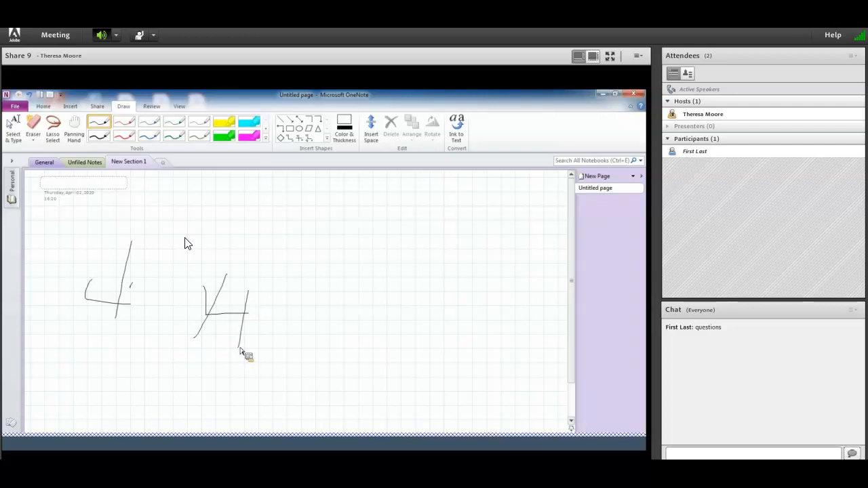
mouse_move(755, 71)
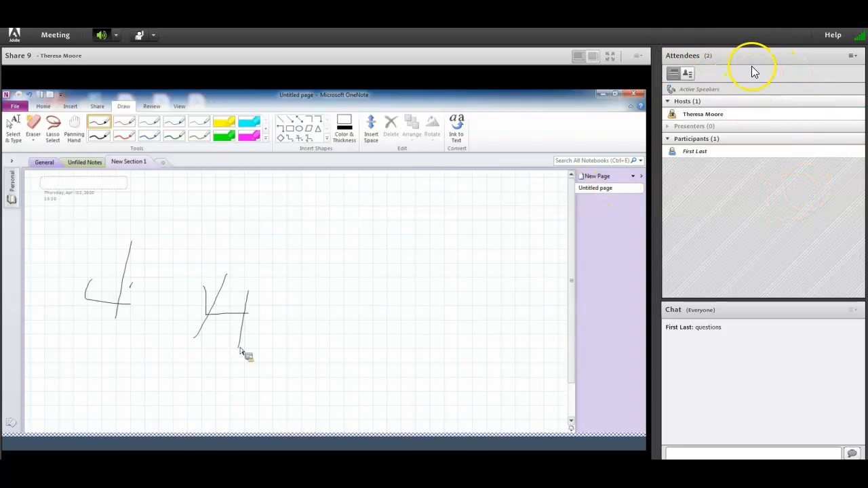
Step: Start a private chat with the host and view her reply "I can help with that."
left_click(751, 453)
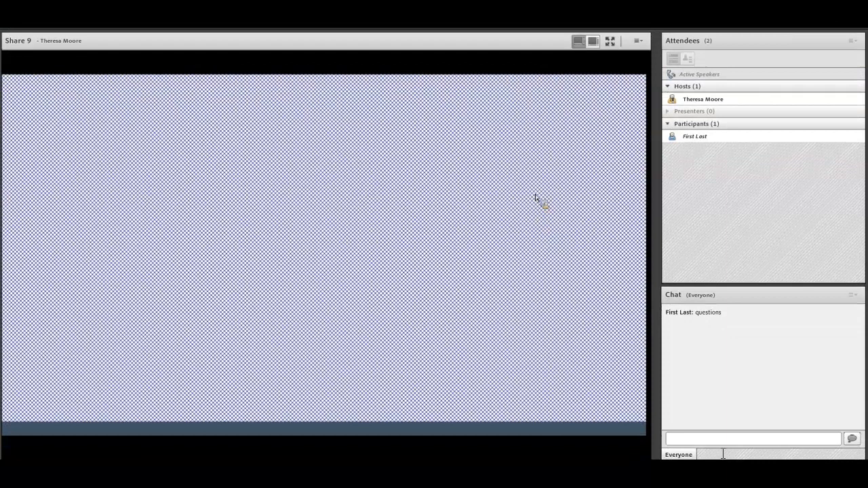
mouse_move(546, 422)
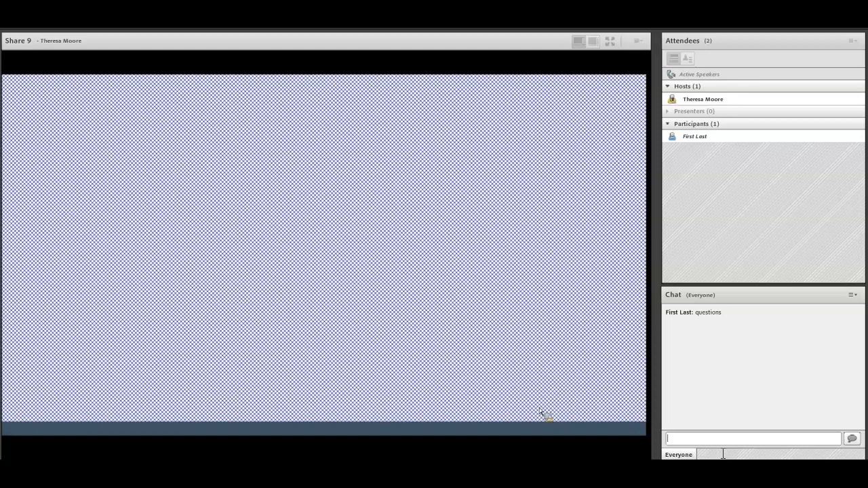
left_click(721, 454)
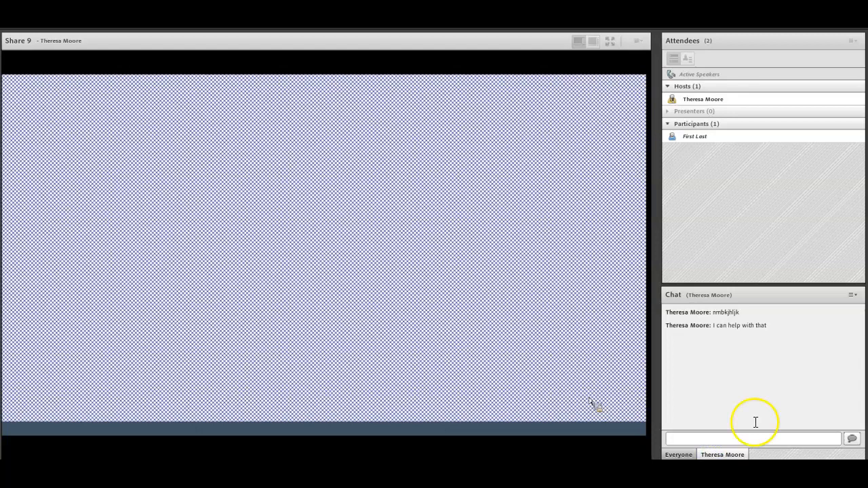